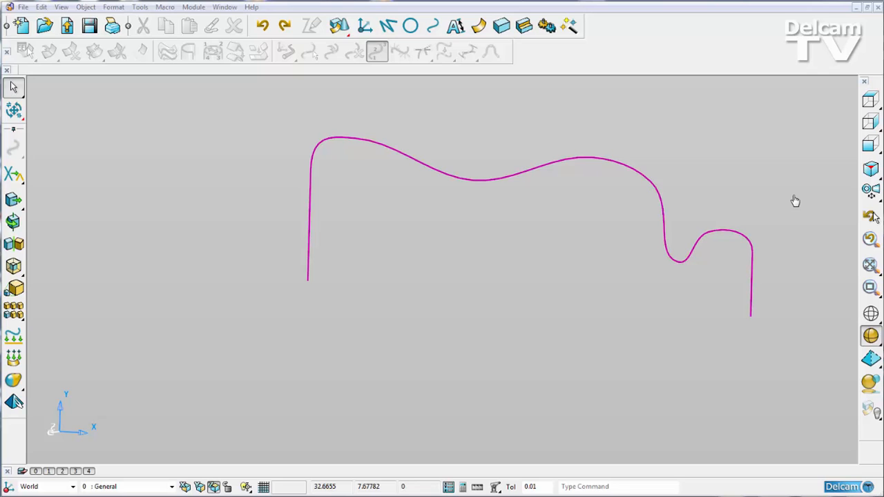
{"action": "mouse_move", "coordinate": [761, 180]}
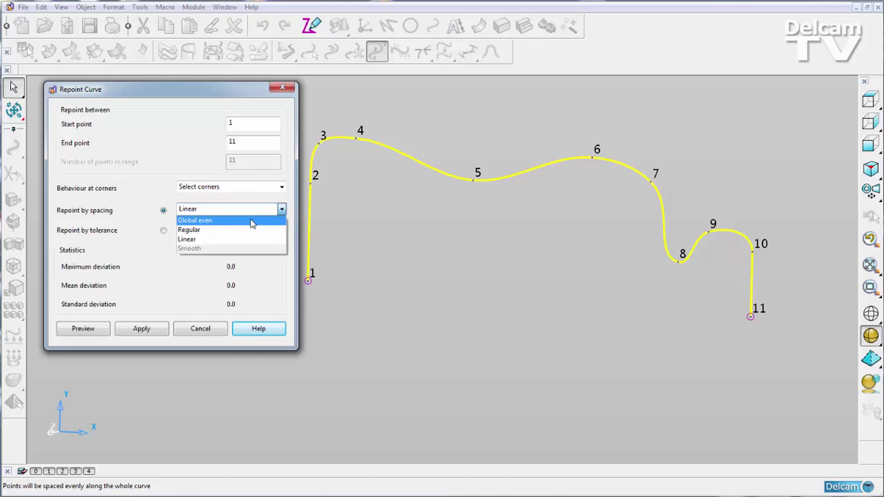
Choose Global even spacing for the 11-point curve and select the point-count field
{"action": "left_click", "coordinate": [200, 220]}
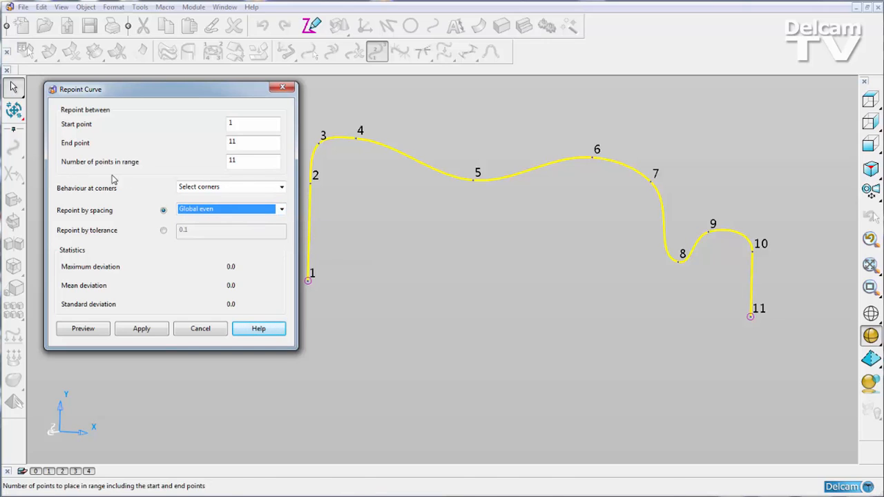
{"action": "left_click", "coordinate": [249, 160]}
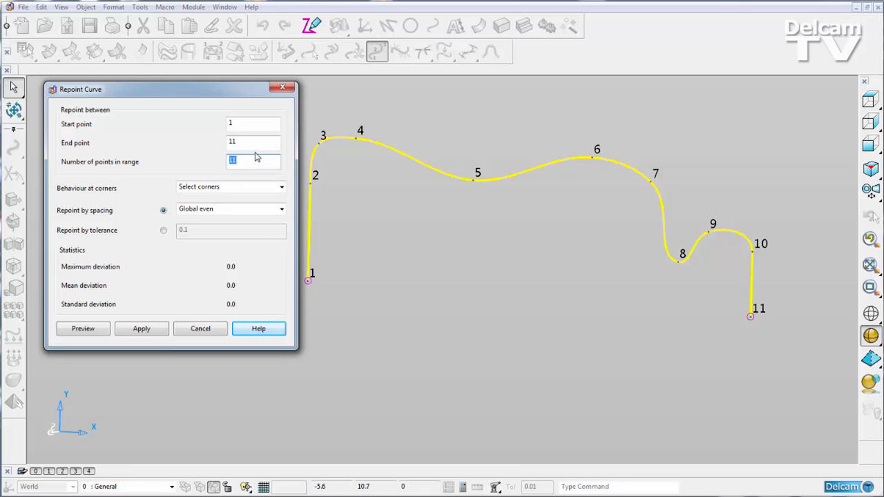
{"action": "mouse_move", "coordinate": [246, 162]}
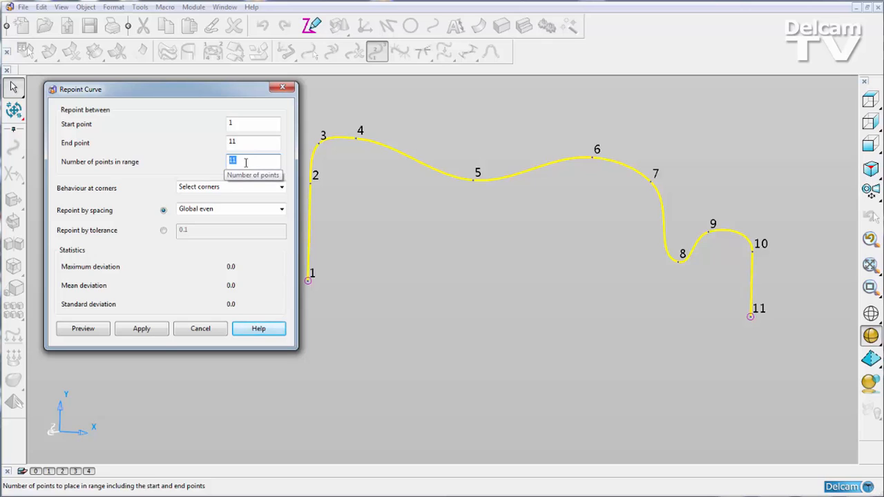
{"action": "mouse_move", "coordinate": [237, 190]}
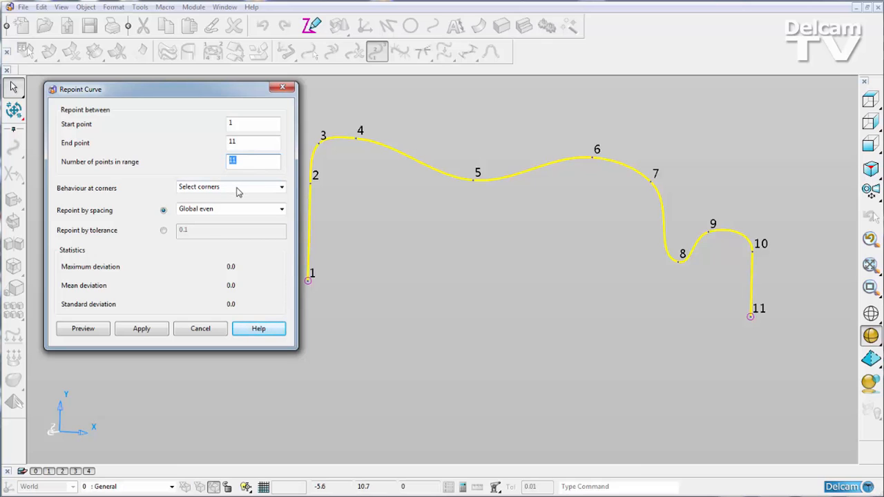
{"action": "left_click", "coordinate": [83, 328]}
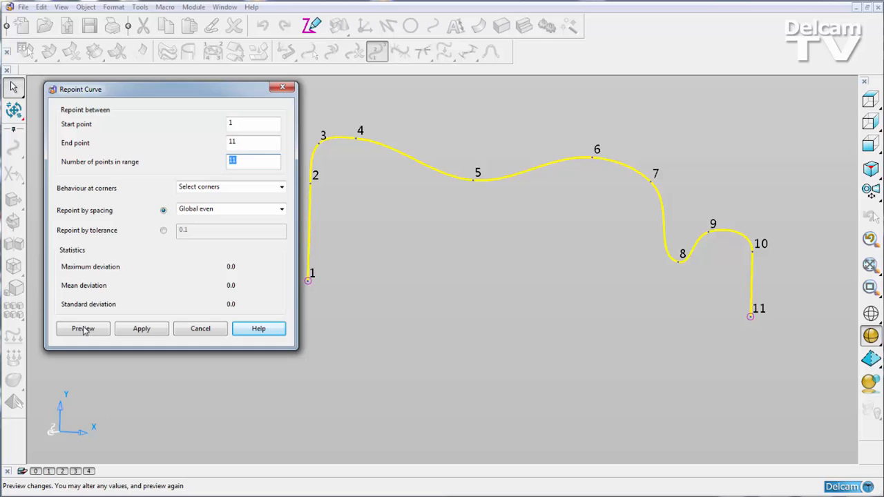
{"action": "mouse_move", "coordinate": [83, 328]}
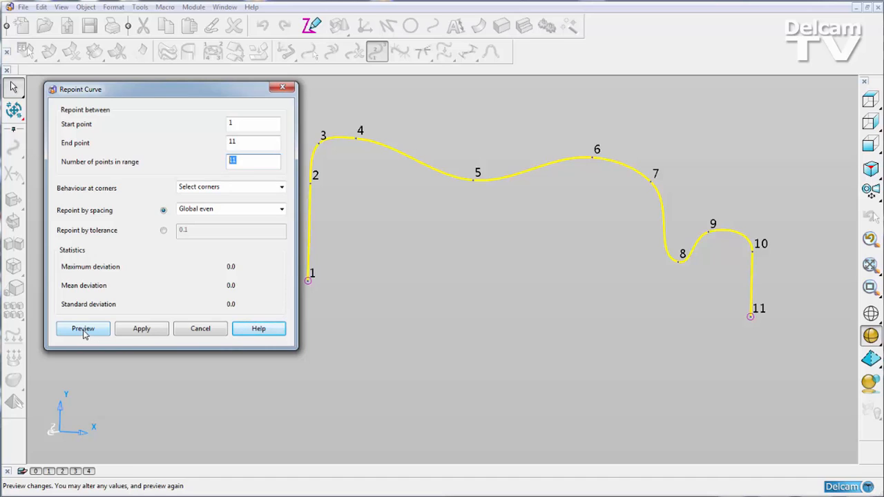
Preview the global even 11-point repoint, showing a maximum deviation of 0.4831
{"action": "left_click", "coordinate": [82, 329]}
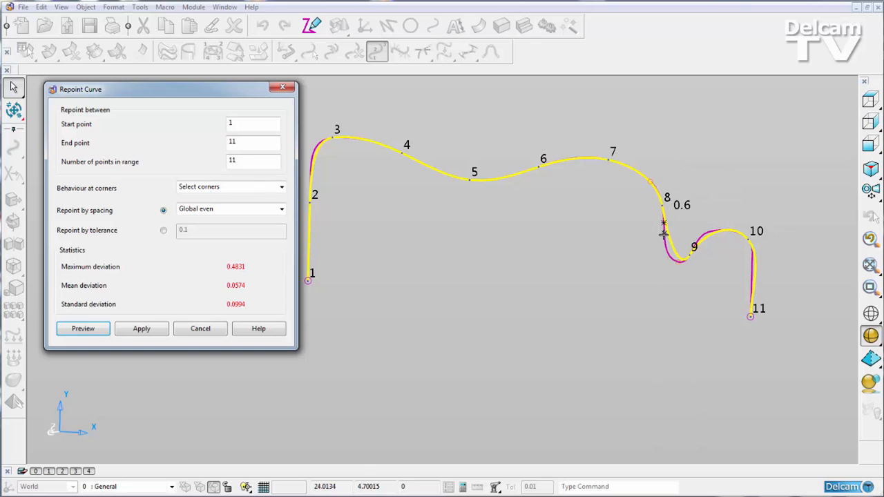
{"action": "mouse_move", "coordinate": [723, 231]}
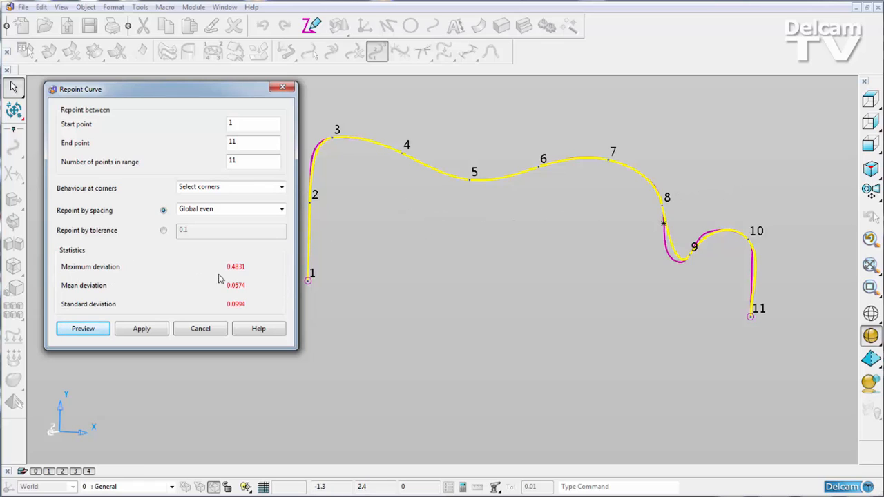
{"action": "mouse_move", "coordinate": [229, 273]}
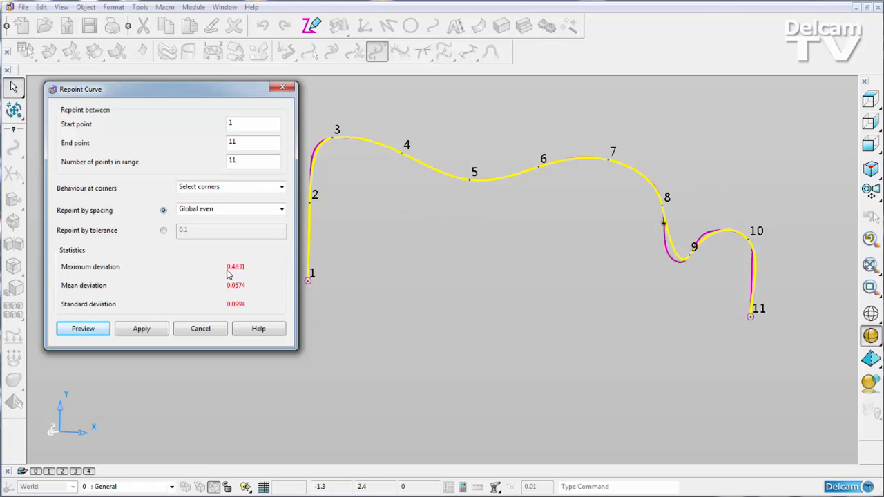
{"action": "mouse_move", "coordinate": [99, 276]}
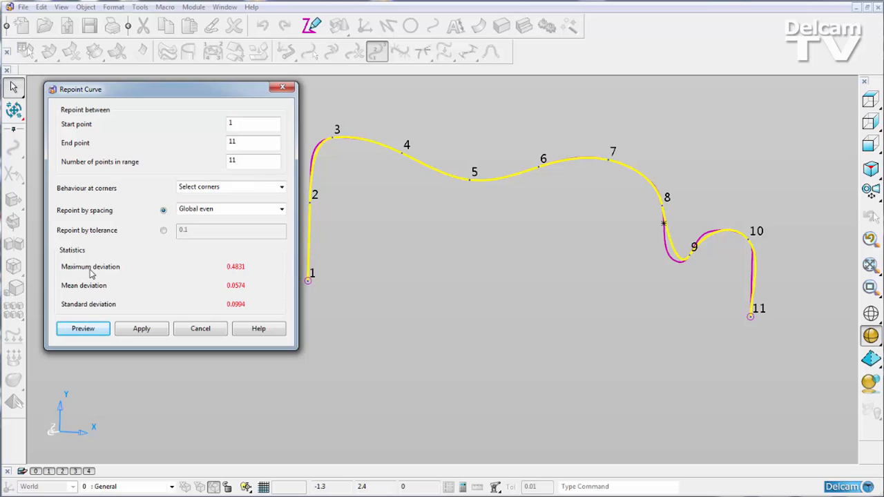
{"action": "mouse_move", "coordinate": [105, 305]}
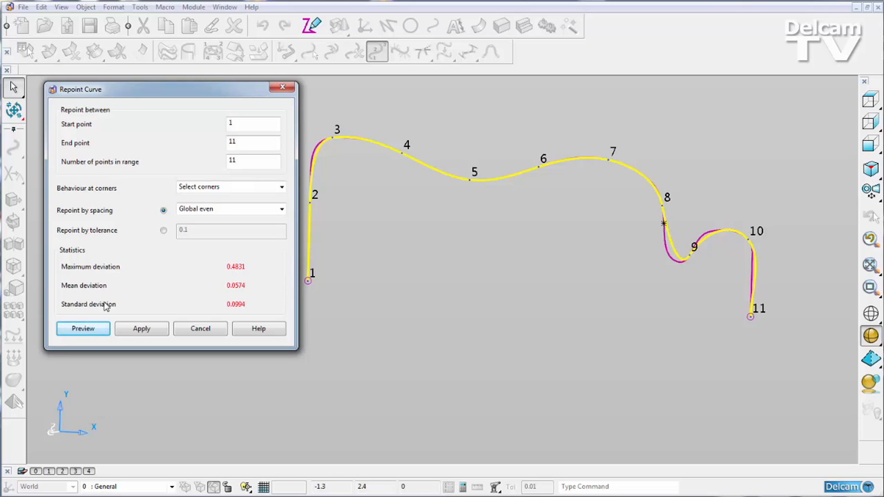
{"action": "mouse_move", "coordinate": [376, 310]}
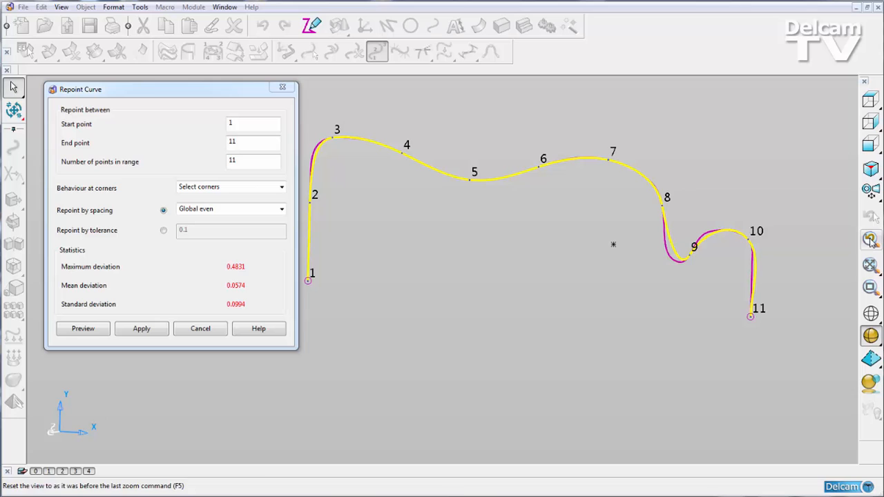
{"action": "left_click", "coordinate": [253, 162]}
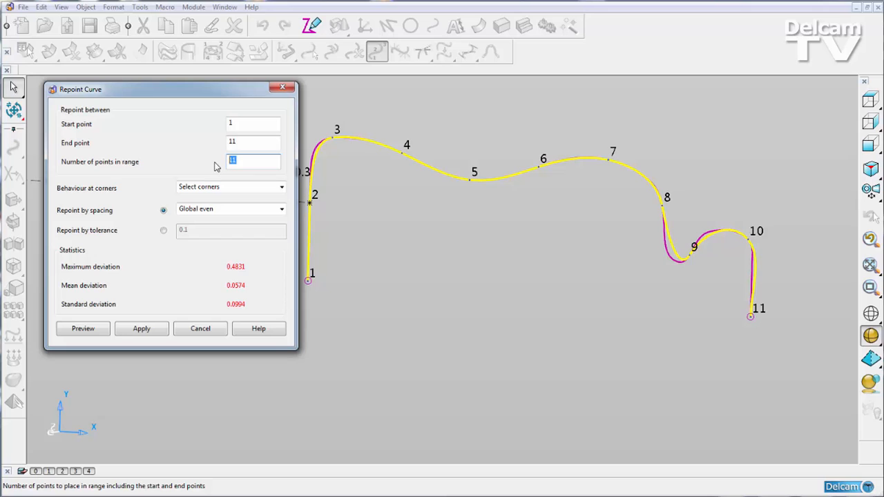
Preview the repoint with 20 evenly spaced points, reducing maximum deviation to 0.0813
{"action": "type", "text": "20"}
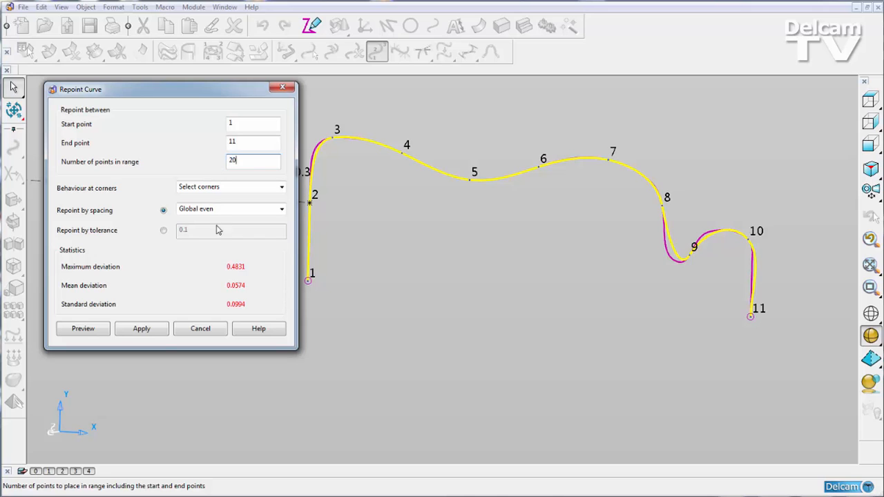
{"action": "left_click", "coordinate": [82, 329]}
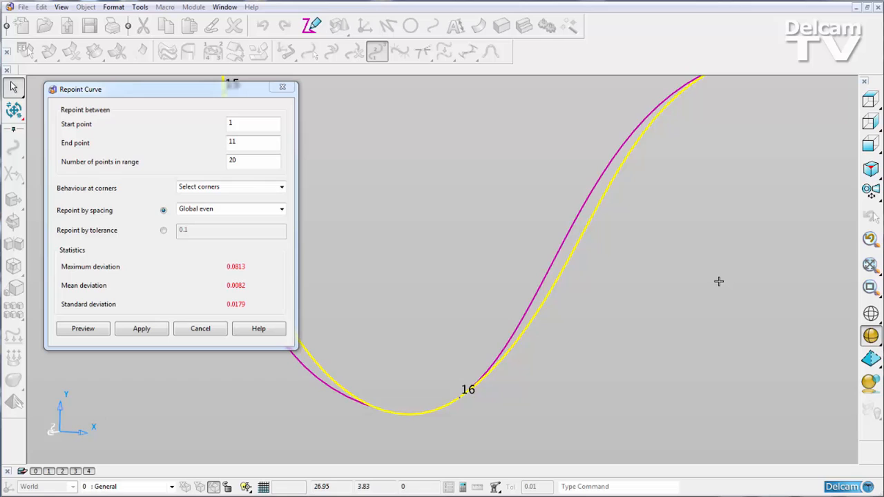
{"action": "mouse_move", "coordinate": [229, 275]}
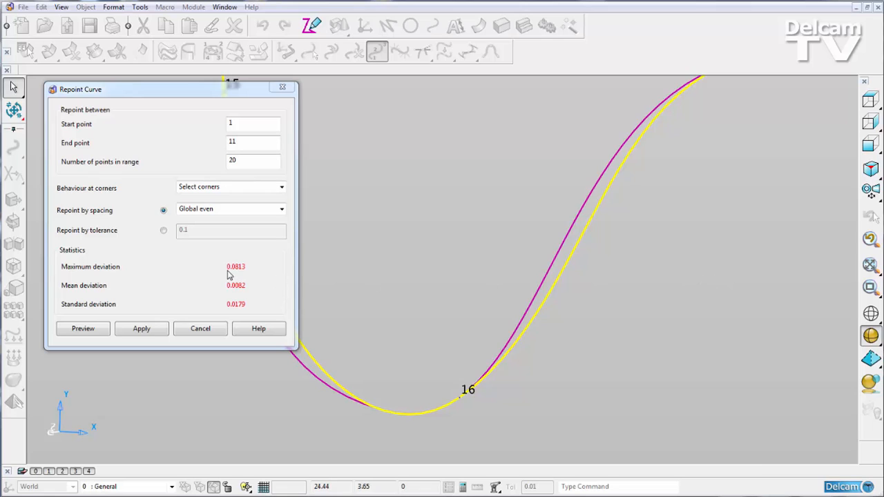
{"action": "mouse_move", "coordinate": [237, 275]}
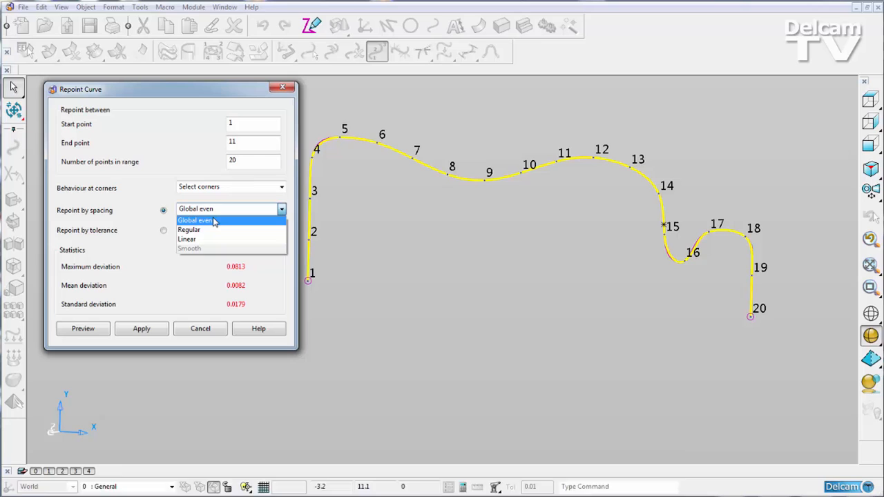
Switch the repoint spacing method from Global even to Regular
{"action": "left_click", "coordinate": [188, 229]}
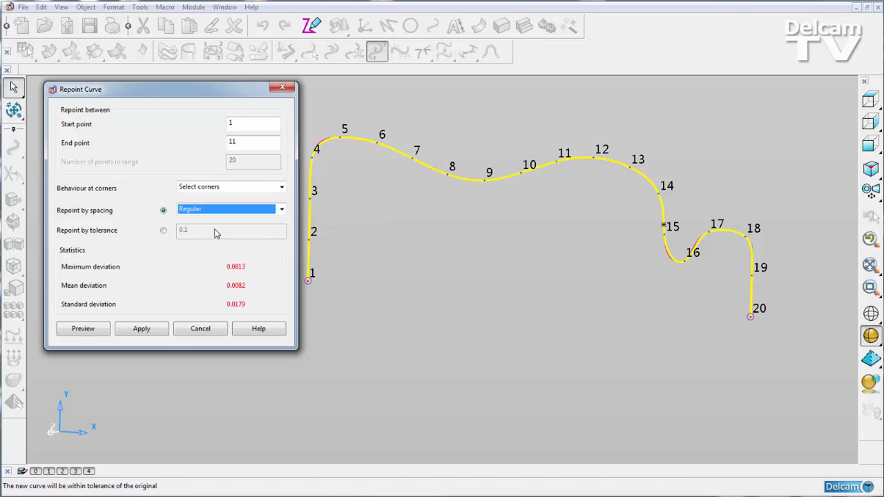
{"action": "mouse_move", "coordinate": [200, 328]}
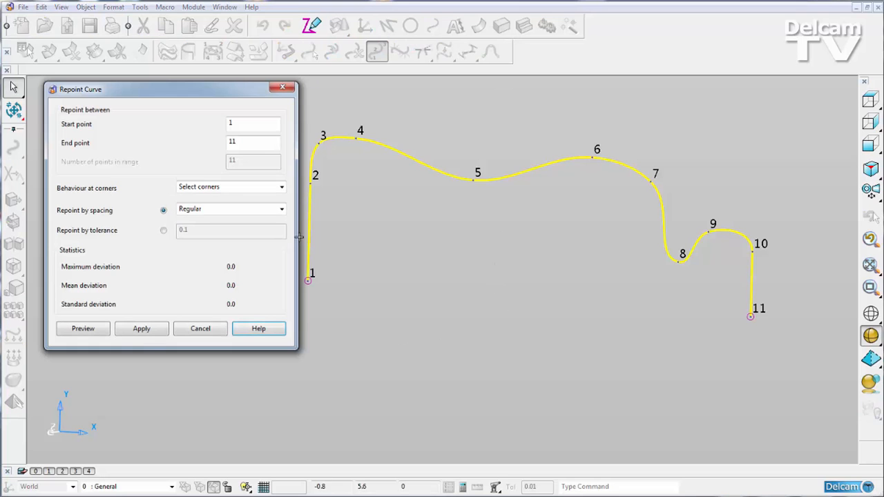
{"action": "mouse_move", "coordinate": [325, 146]}
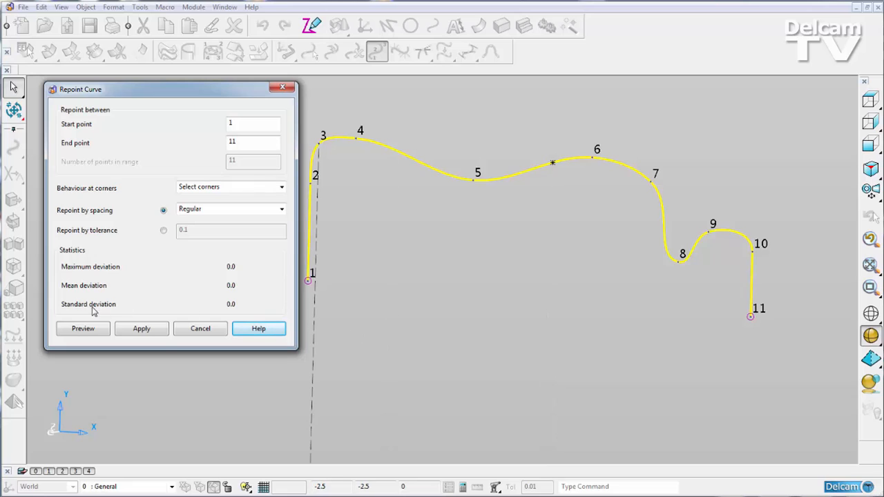
{"action": "mouse_move", "coordinate": [83, 329]}
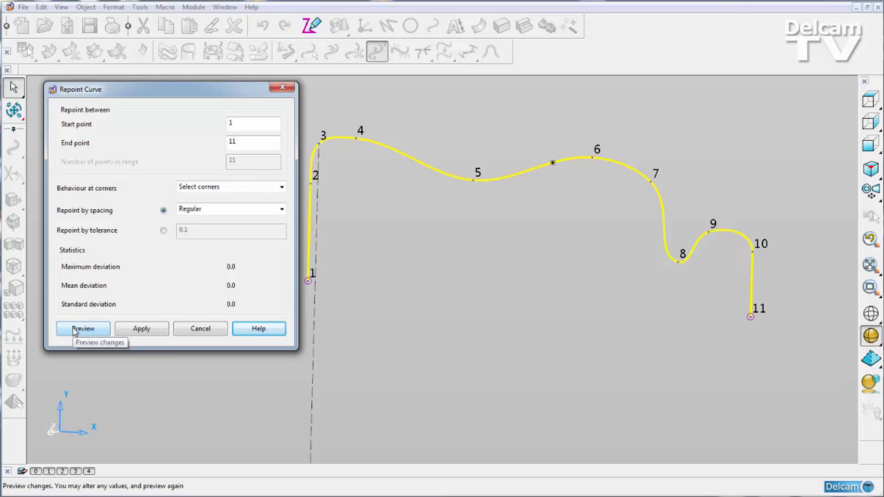
Preview the regular-spacing repoint, giving a 23-point curve with zero deviation
{"action": "left_click", "coordinate": [83, 328]}
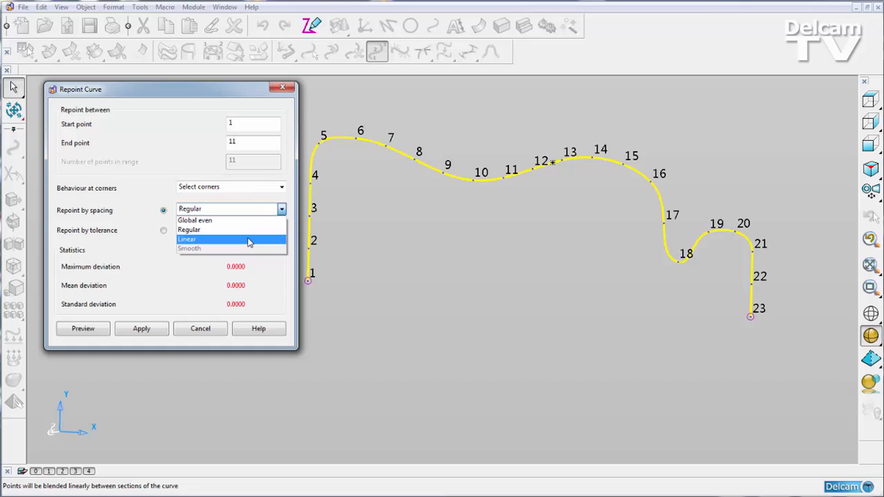
{"action": "mouse_move", "coordinate": [246, 240]}
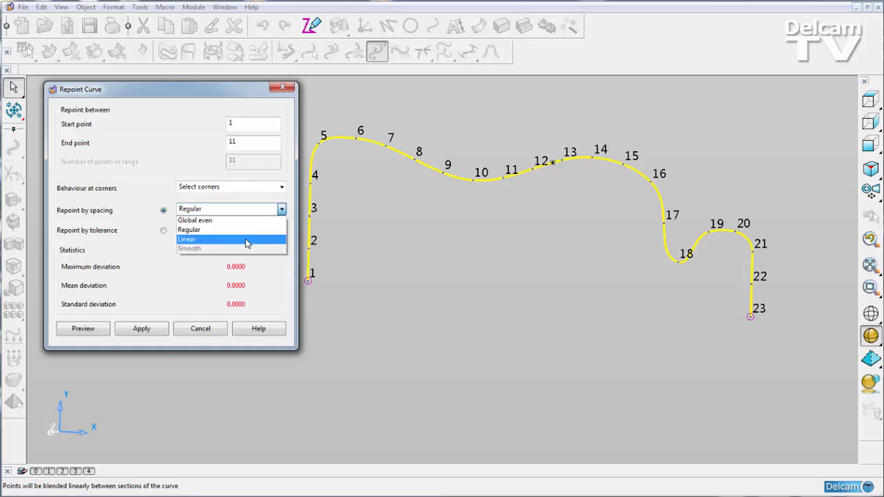
Preview Linear spacing (still 23 points, zero deviation), then switch to repoint by tolerance
{"action": "left_click", "coordinate": [186, 239]}
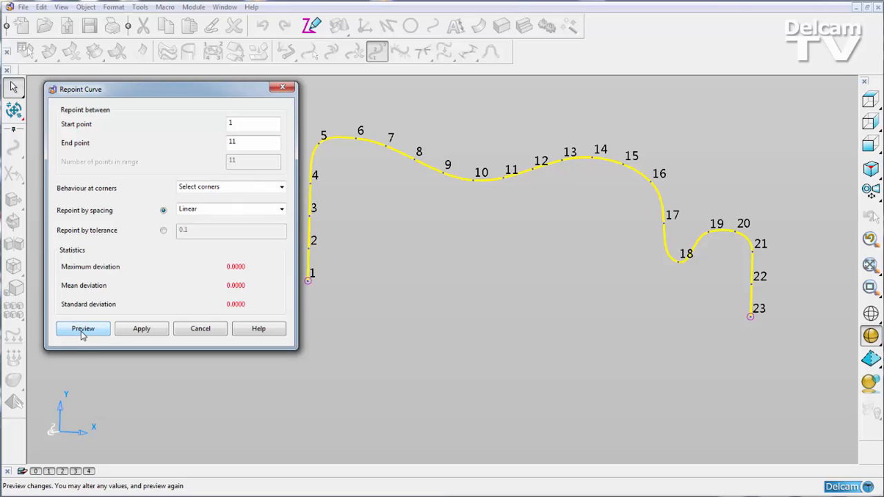
{"action": "left_click", "coordinate": [82, 329]}
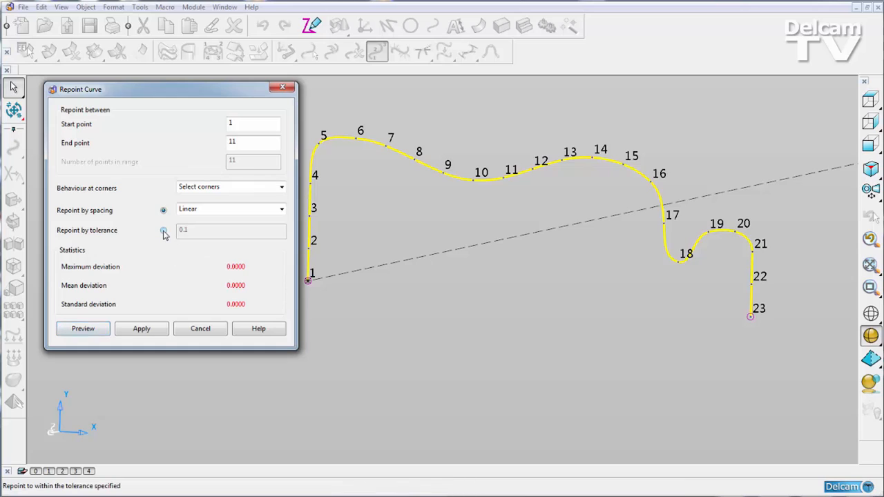
{"action": "left_click", "coordinate": [163, 230]}
{"action": "type", "text": "0"}
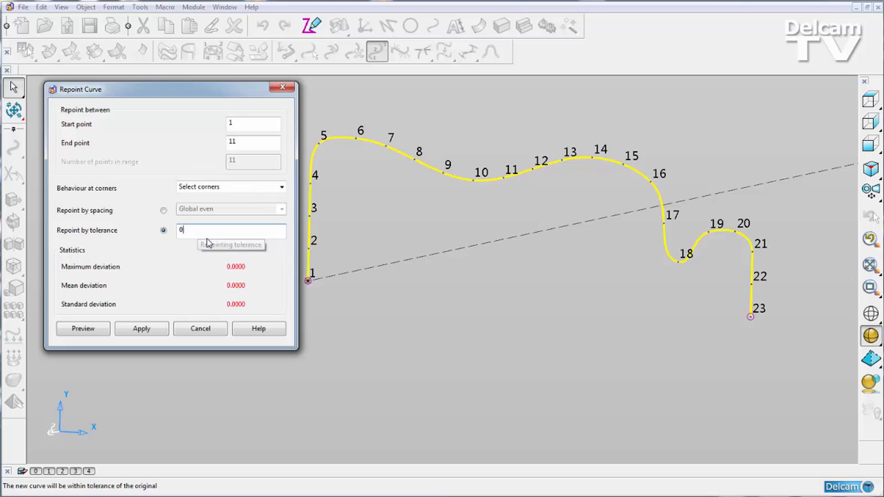
Preview a 0.15 tolerance repoint and apply the resulting 33-point curve
{"action": "type", "text": ".15"}
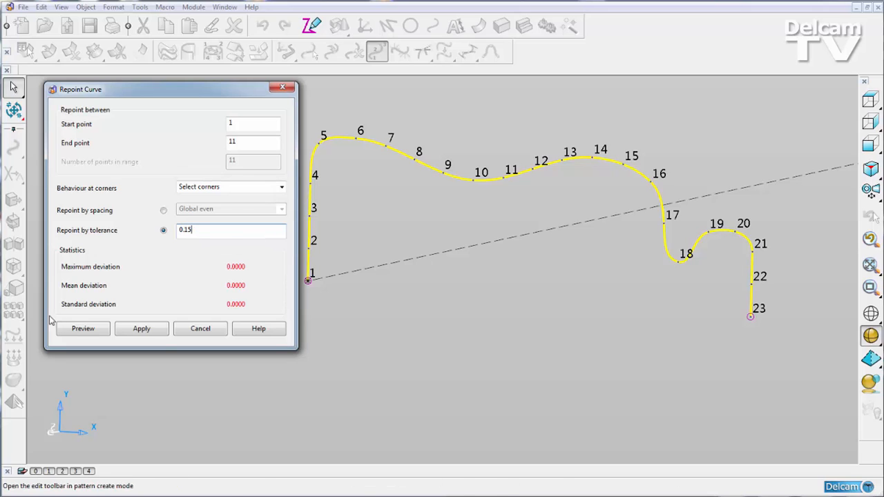
{"action": "left_click", "coordinate": [83, 328]}
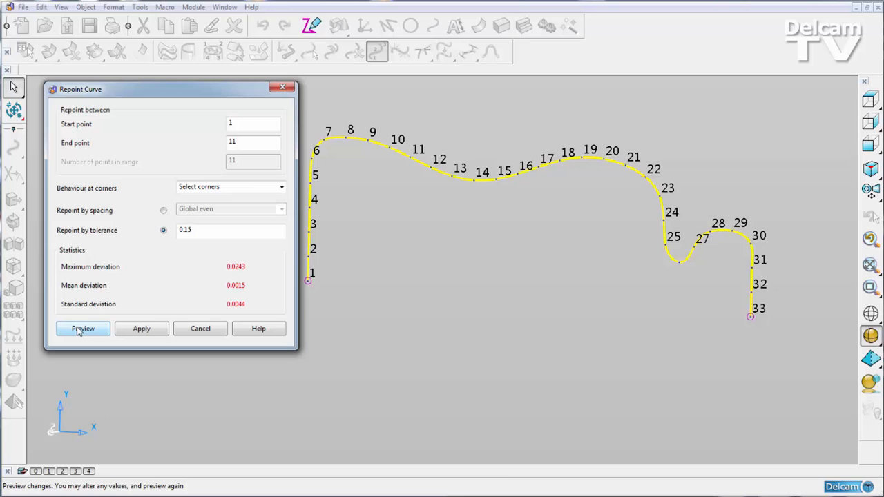
{"action": "mouse_move", "coordinate": [749, 316]}
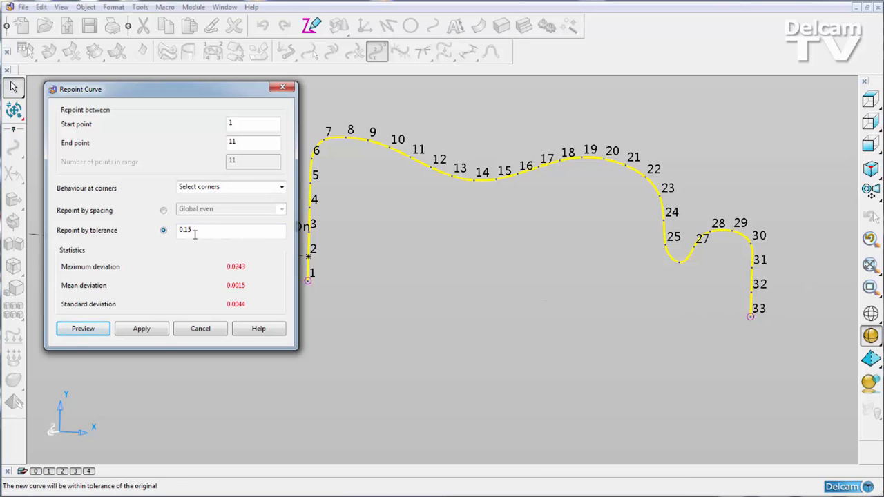
{"action": "left_click", "coordinate": [141, 328]}
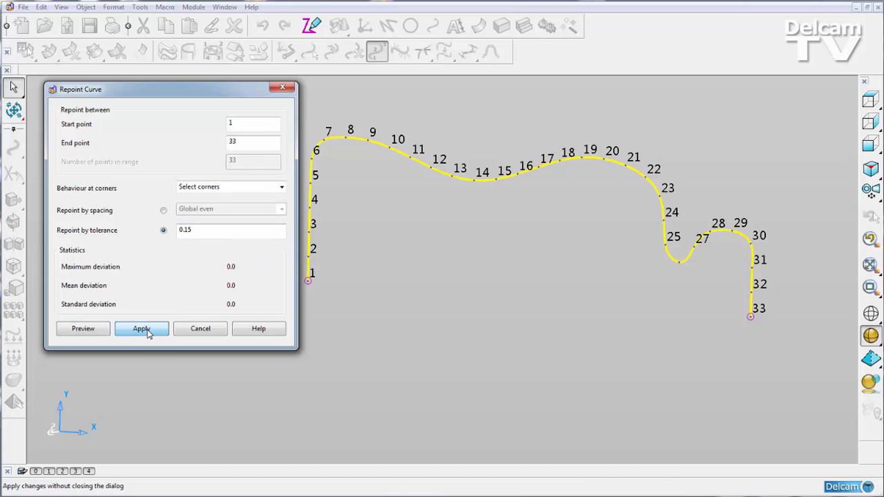